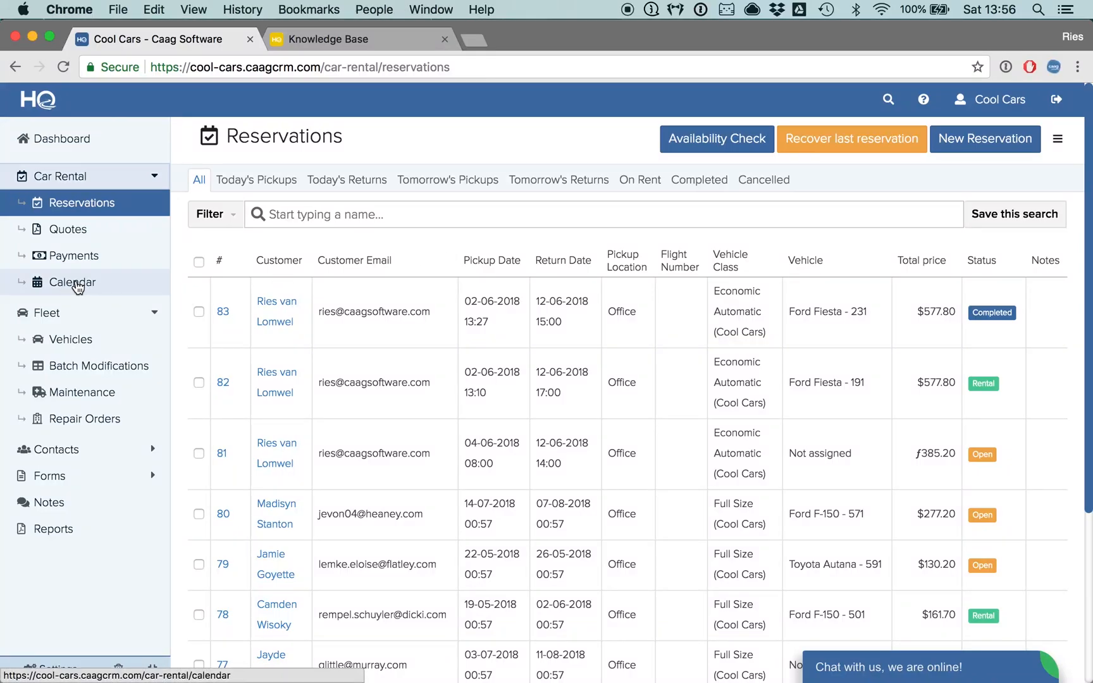
Step: Show the Car Rental calendar in 3 months view and scan the car rows
{"action": "left_click", "coordinate": [70, 283]}
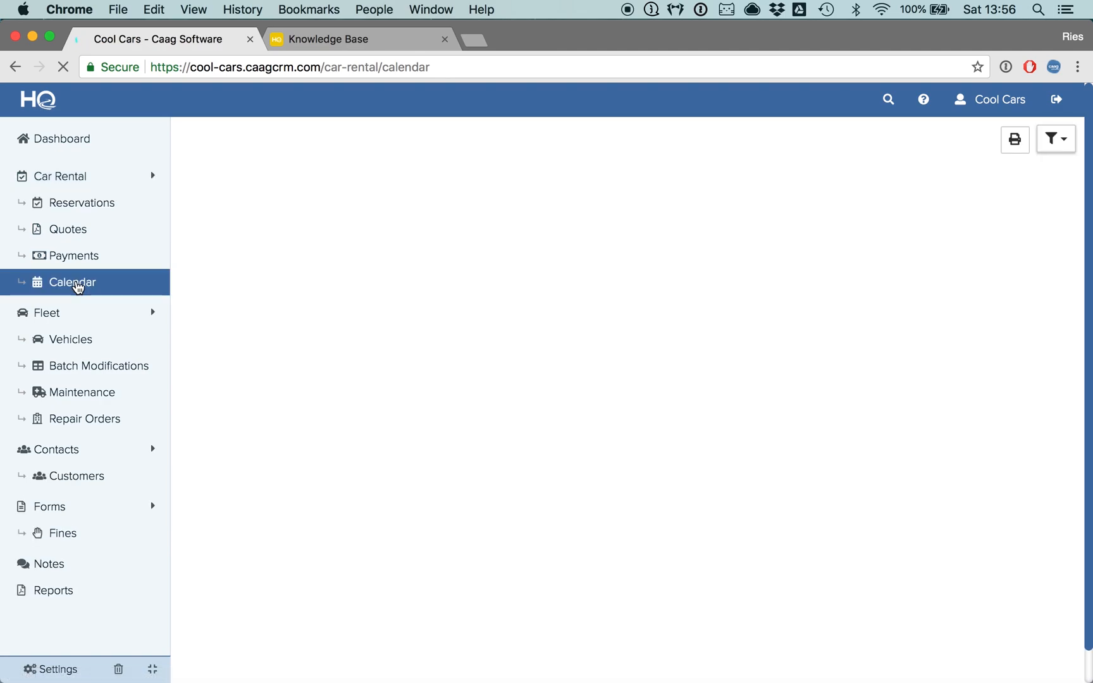
{"action": "left_click", "coordinate": [72, 282]}
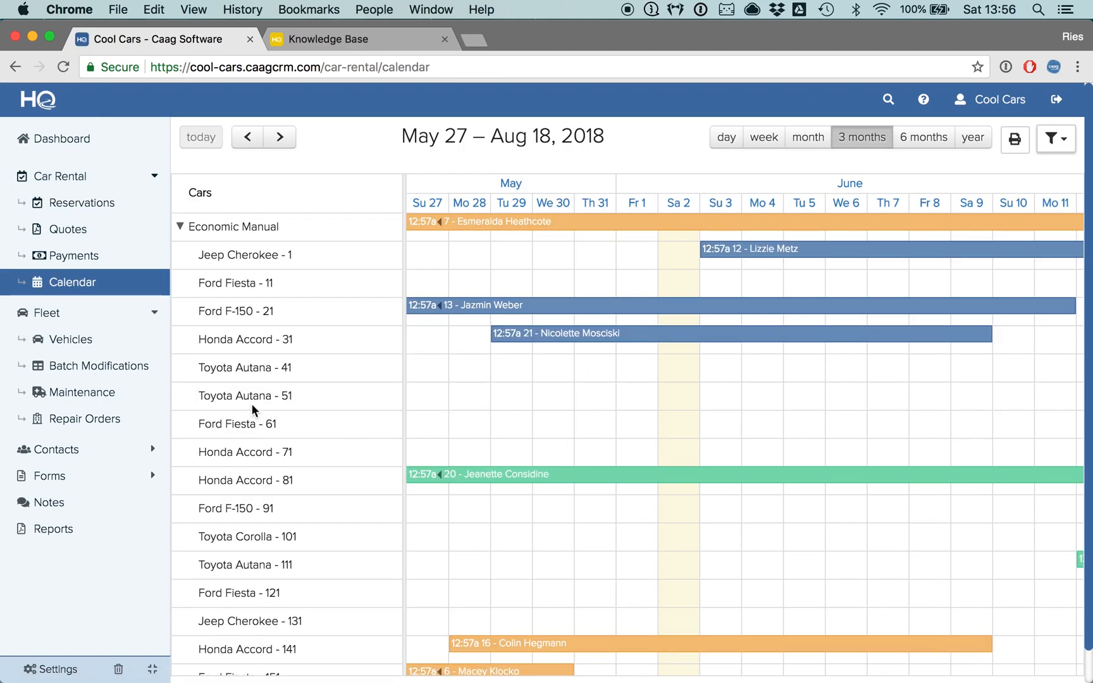
{"action": "scroll", "scroll_direction": "down", "scroll_amount": 3}
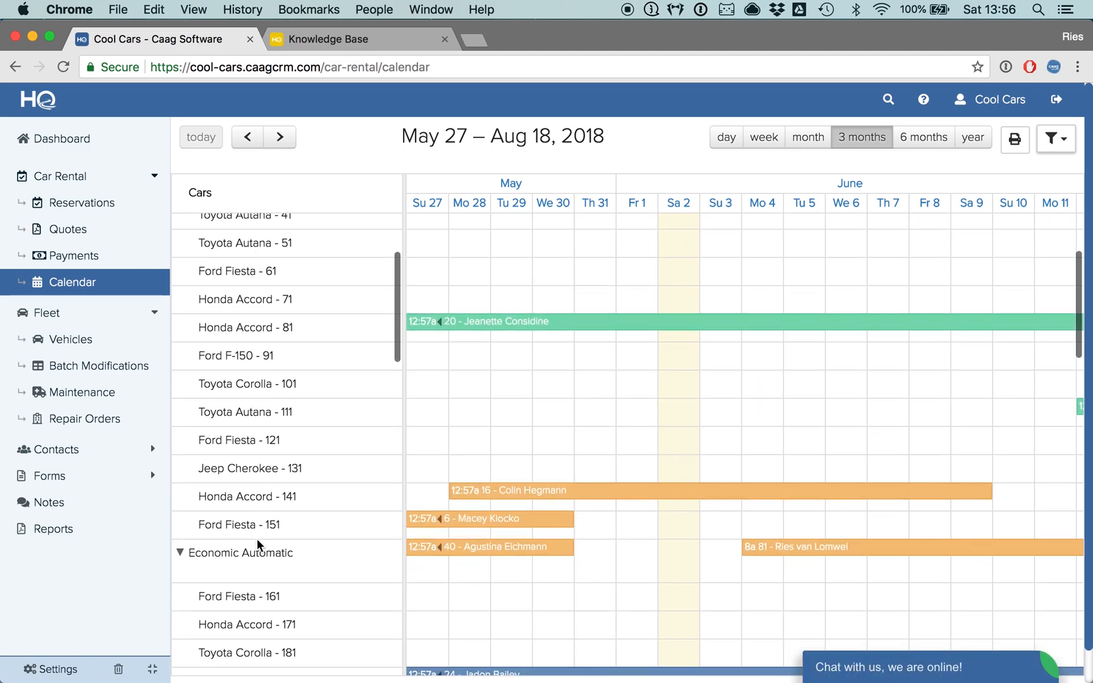
{"action": "scroll", "scroll_direction": "up", "scroll_amount": 3}
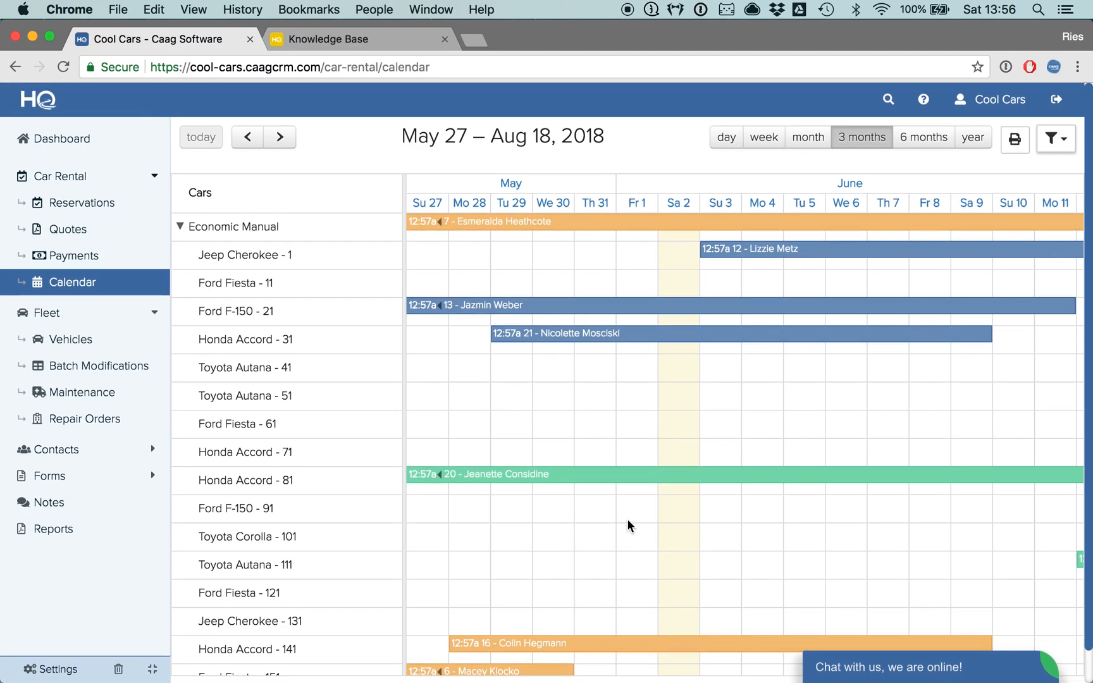
{"action": "mouse_move", "coordinate": [789, 144]}
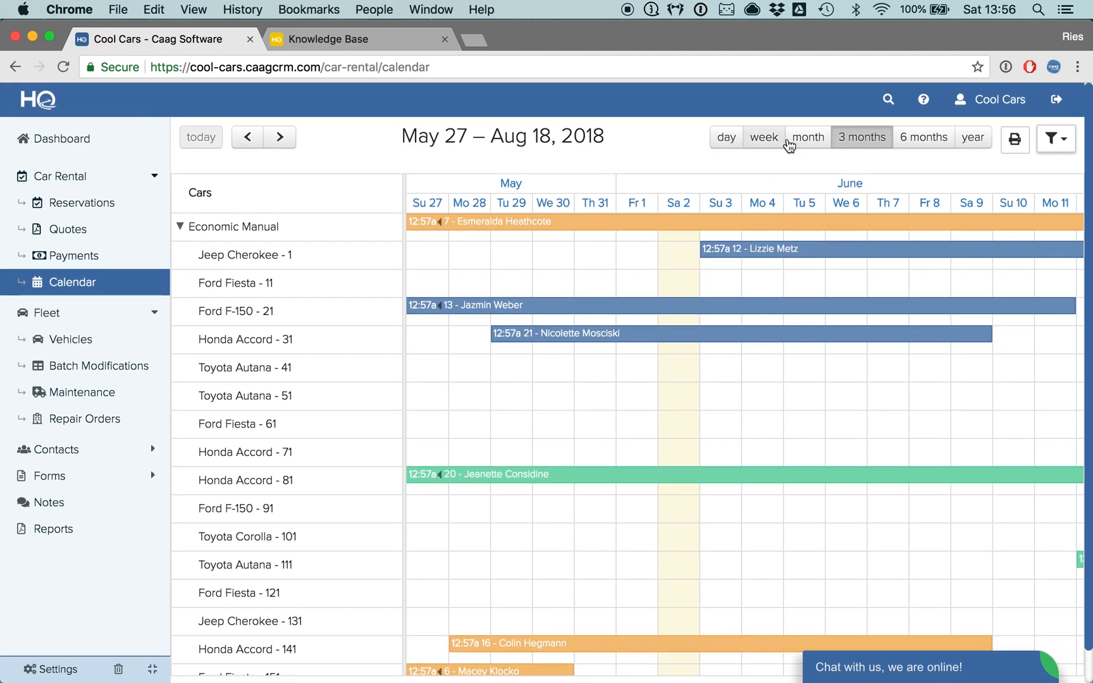
{"action": "mouse_move", "coordinate": [906, 129]}
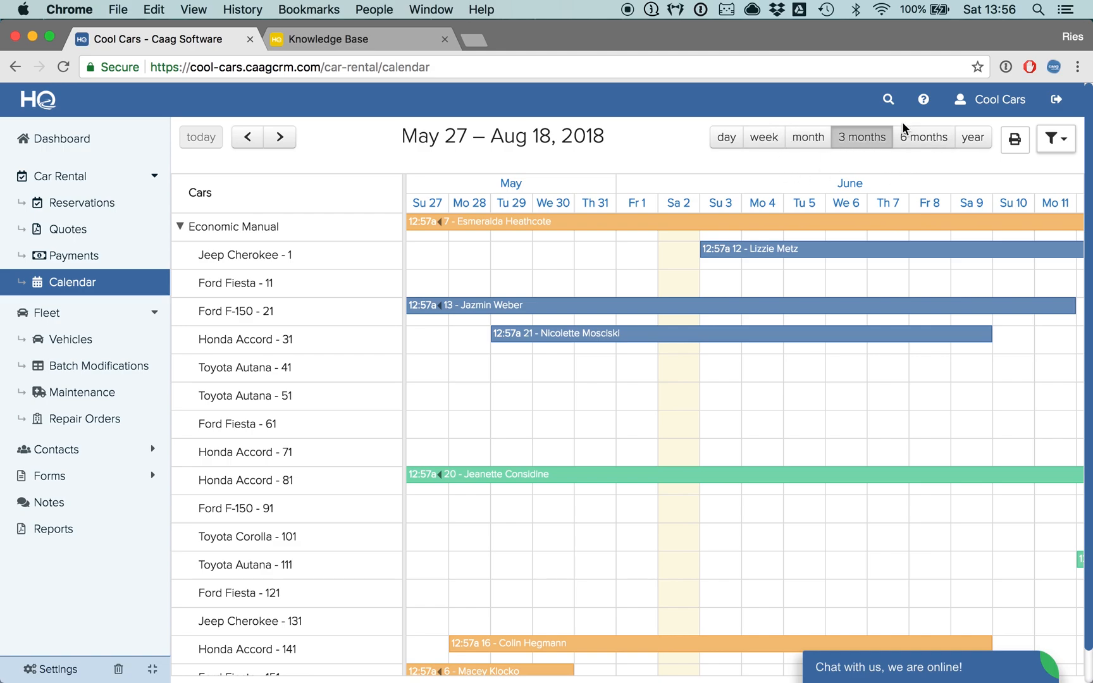
{"action": "mouse_move", "coordinate": [764, 137]}
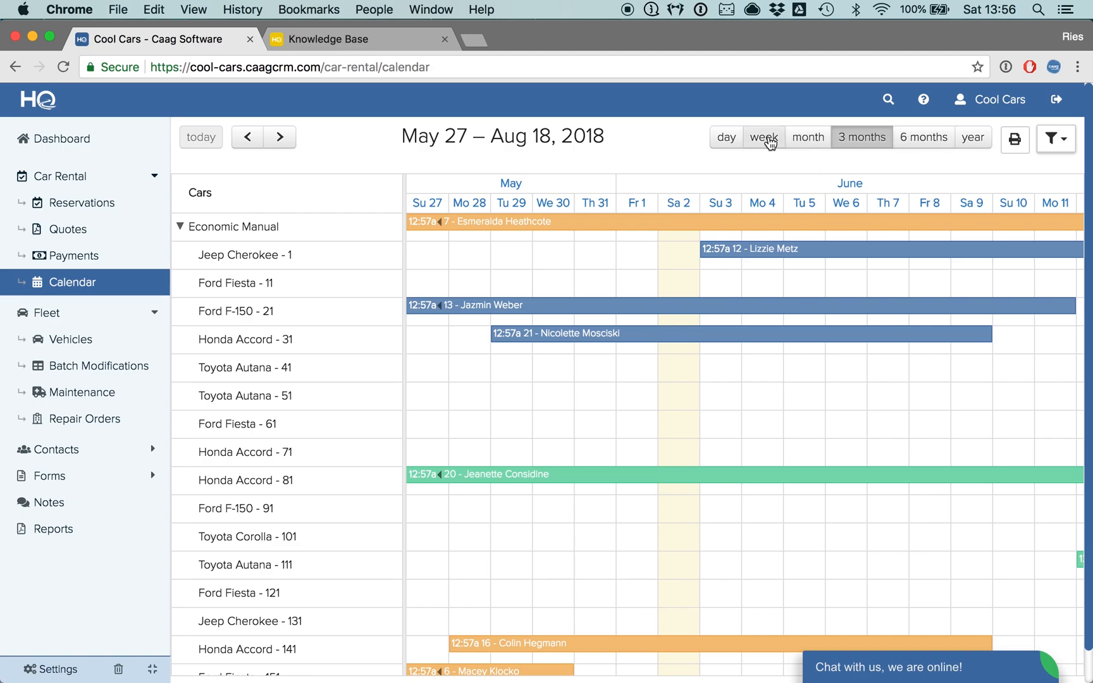
Step: Switch the calendar to week view for May 27 – Jun 2, 2018
{"action": "left_click", "coordinate": [763, 137]}
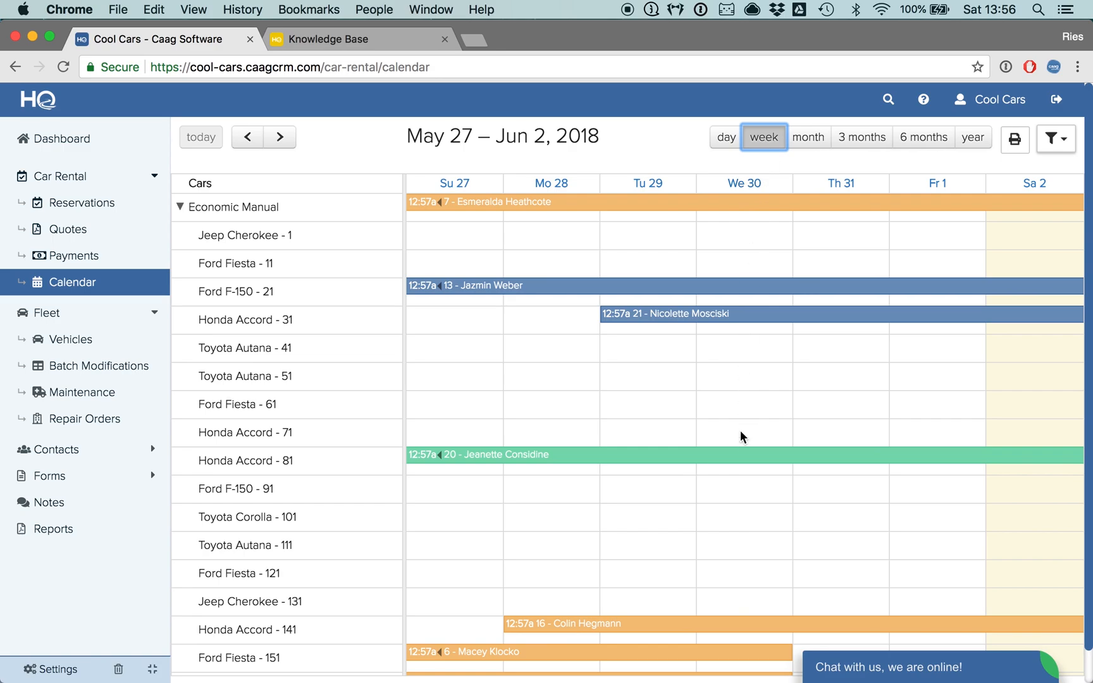
{"action": "mouse_move", "coordinate": [500, 412]}
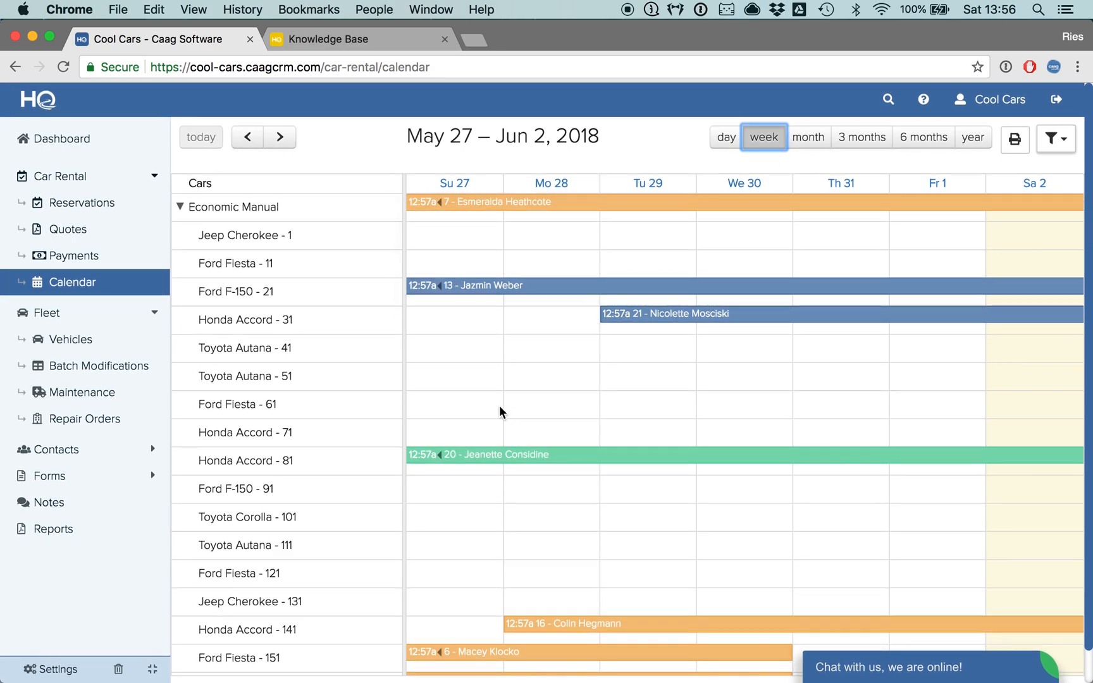
{"action": "mouse_move", "coordinate": [508, 217]}
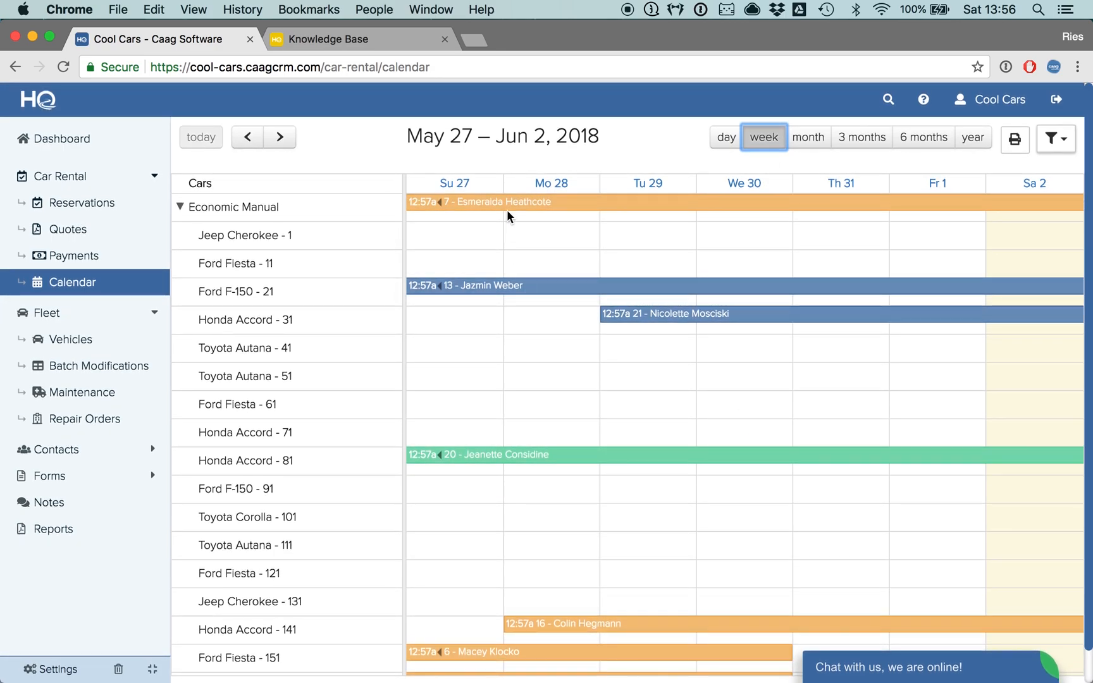
{"action": "mouse_move", "coordinate": [628, 216]}
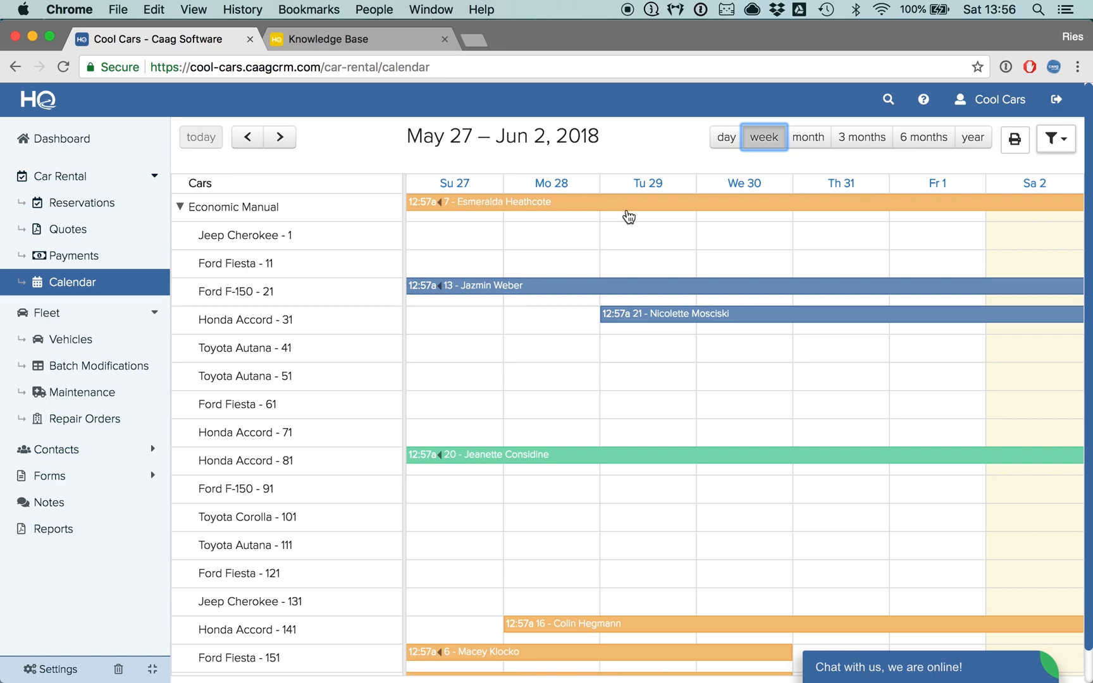
{"action": "scroll", "scroll_direction": "down", "scroll_amount": 3}
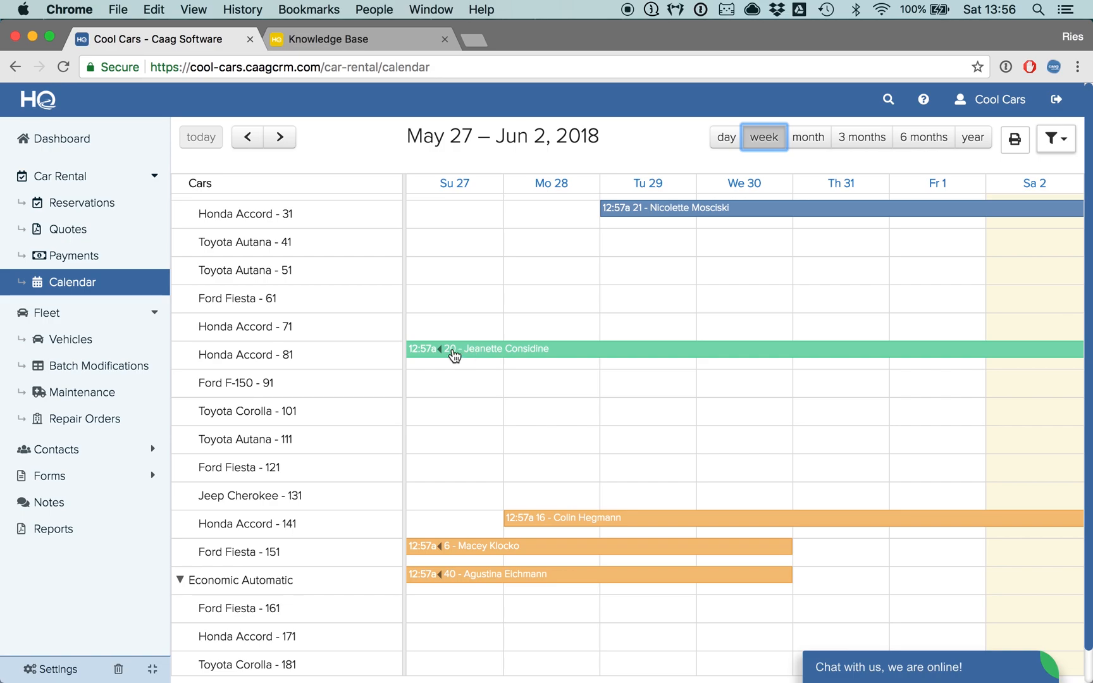
Step: View reservation #20 from its green bar, then return to the week calendar
{"action": "left_click", "coordinate": [455, 356]}
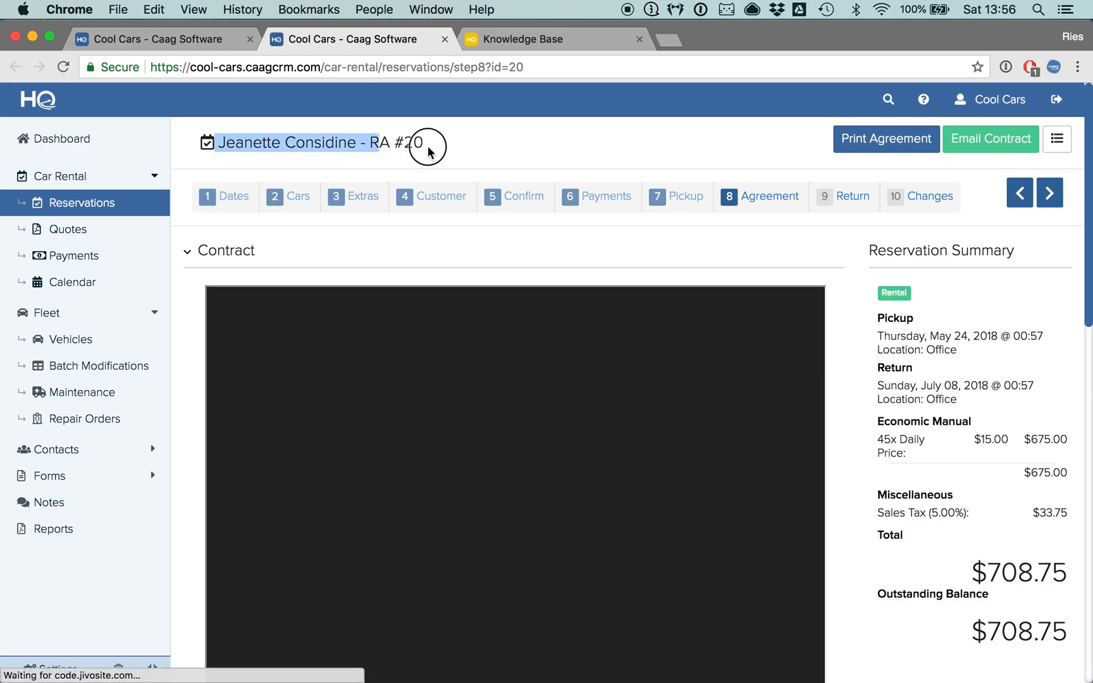
{"action": "left_click", "coordinate": [71, 283]}
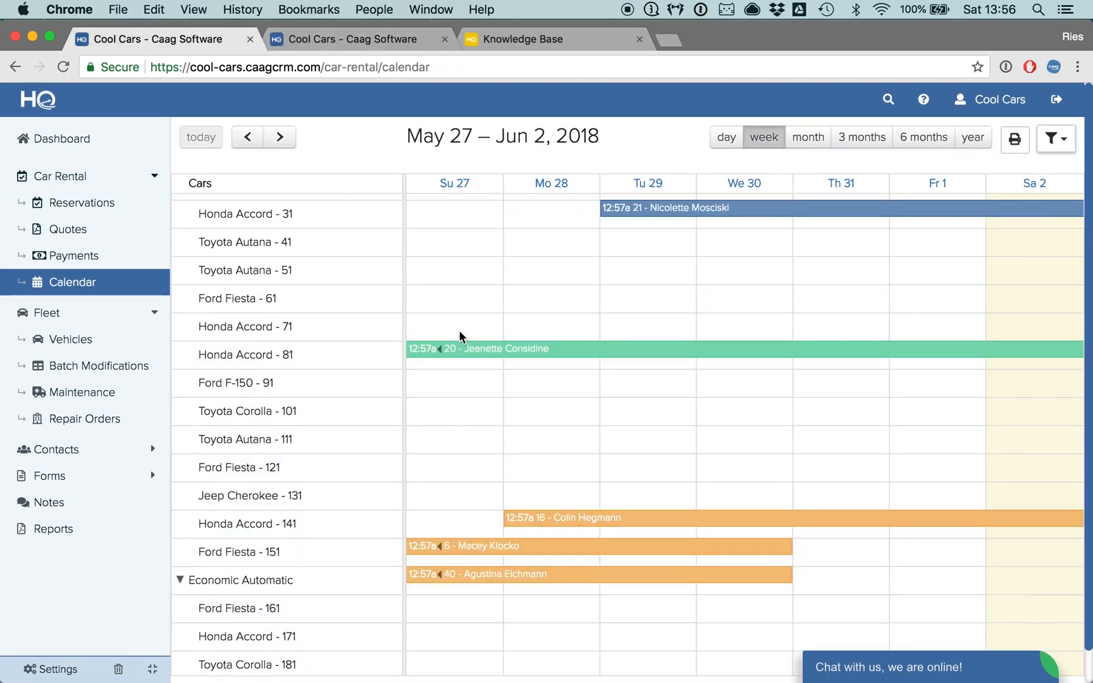
{"action": "scroll", "scroll_direction": "up", "scroll_amount": 3}
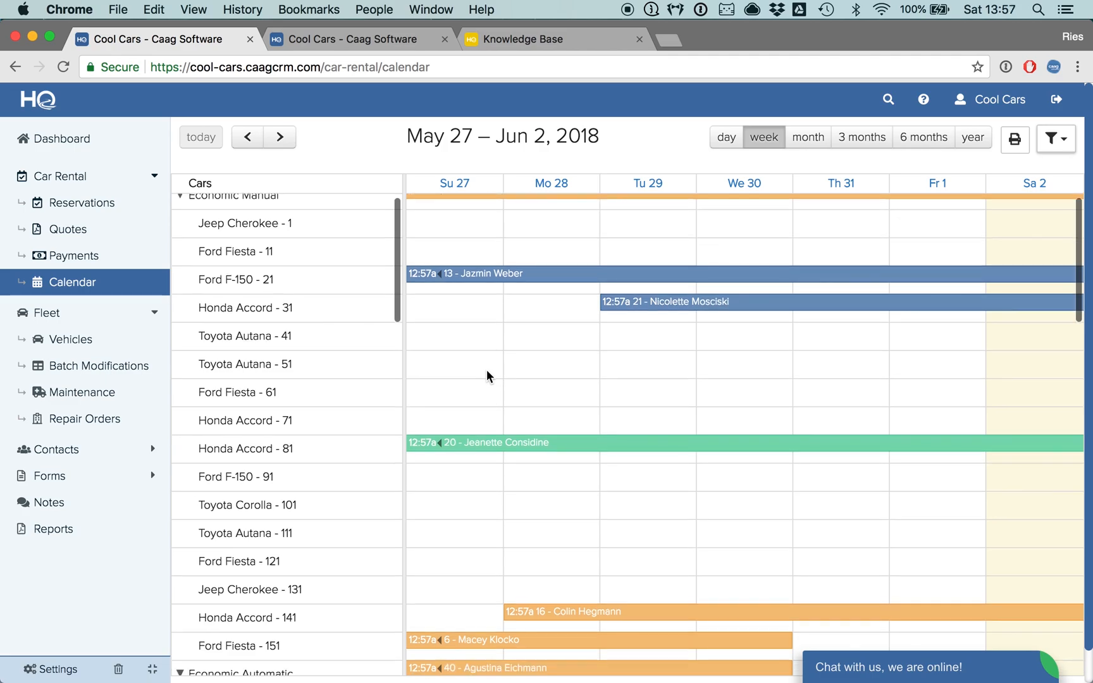
Step: Drag Mo 28 to We 30 on an empty Economic Manual car row to begin a reservation
{"action": "scroll", "scroll_direction": "down", "scroll_amount": 3}
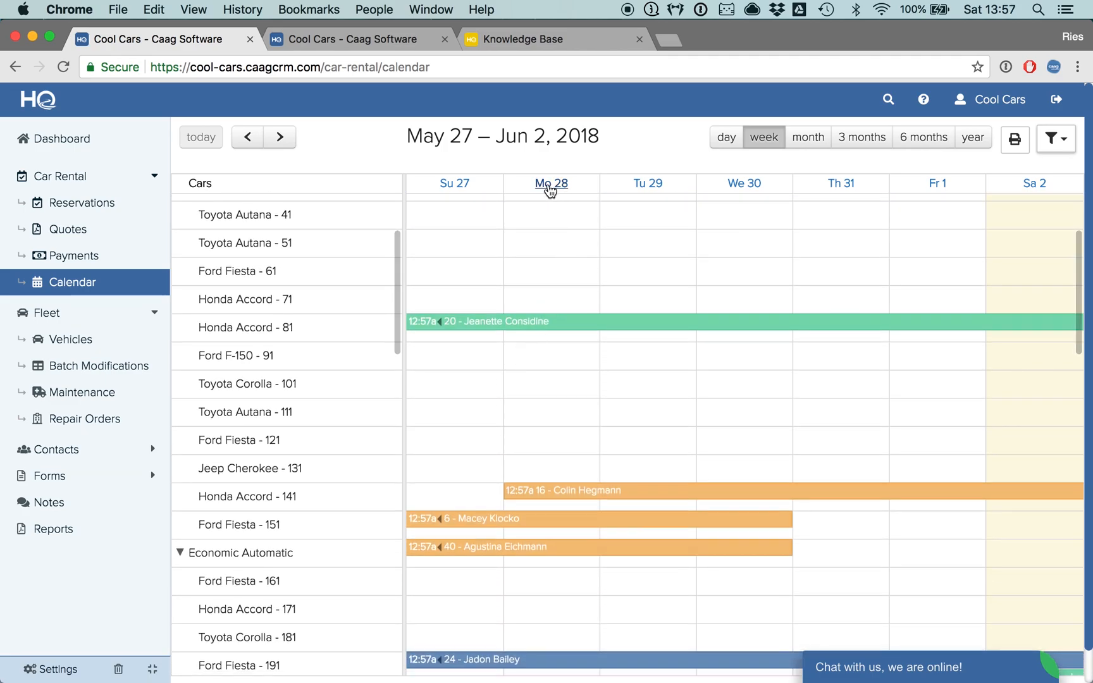
{"action": "mouse_move", "coordinate": [744, 183]}
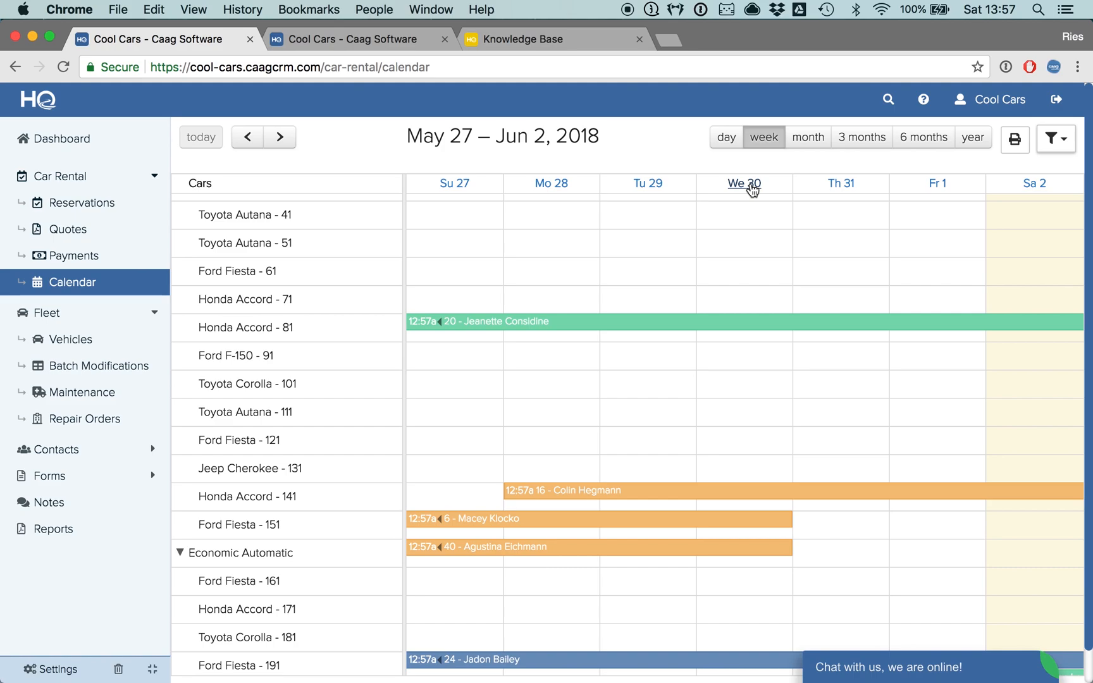
{"action": "mouse_move", "coordinate": [322, 395]}
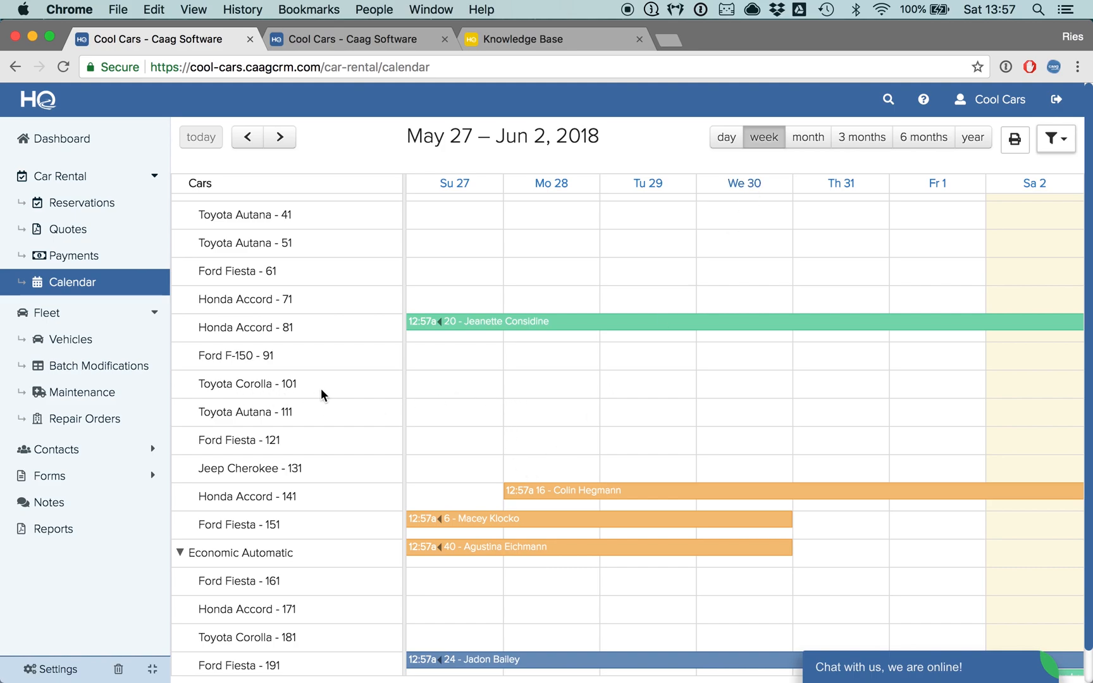
{"action": "left_click", "coordinate": [556, 394]}
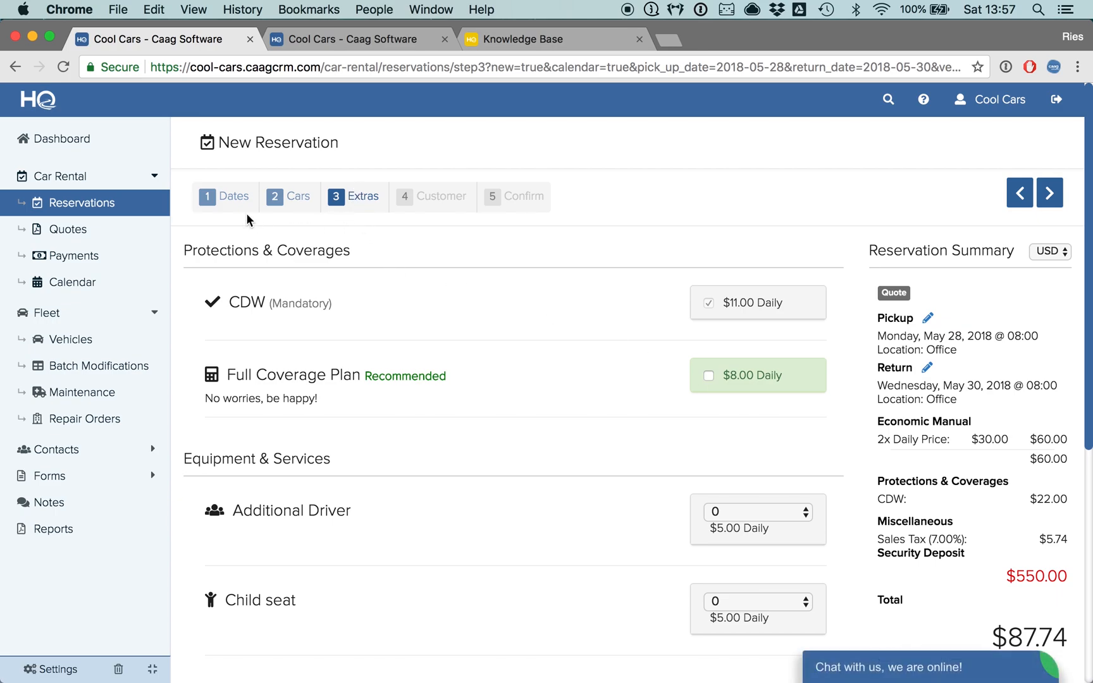
{"action": "mouse_move", "coordinate": [294, 191]}
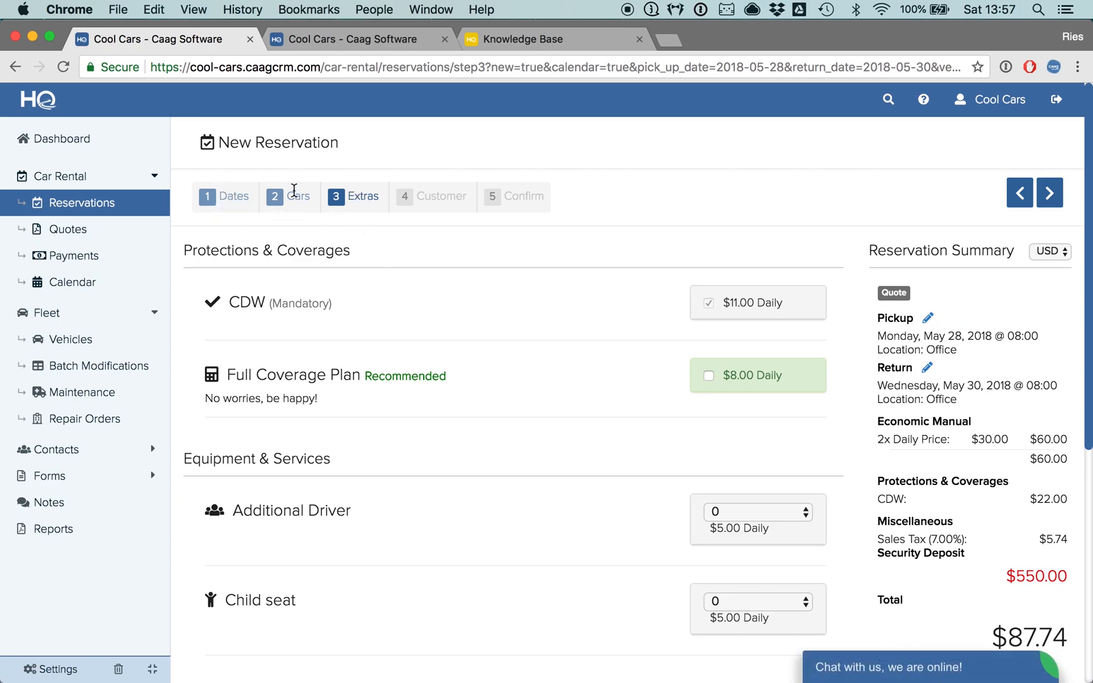
{"action": "scroll", "scroll_direction": "down", "scroll_amount": 3}
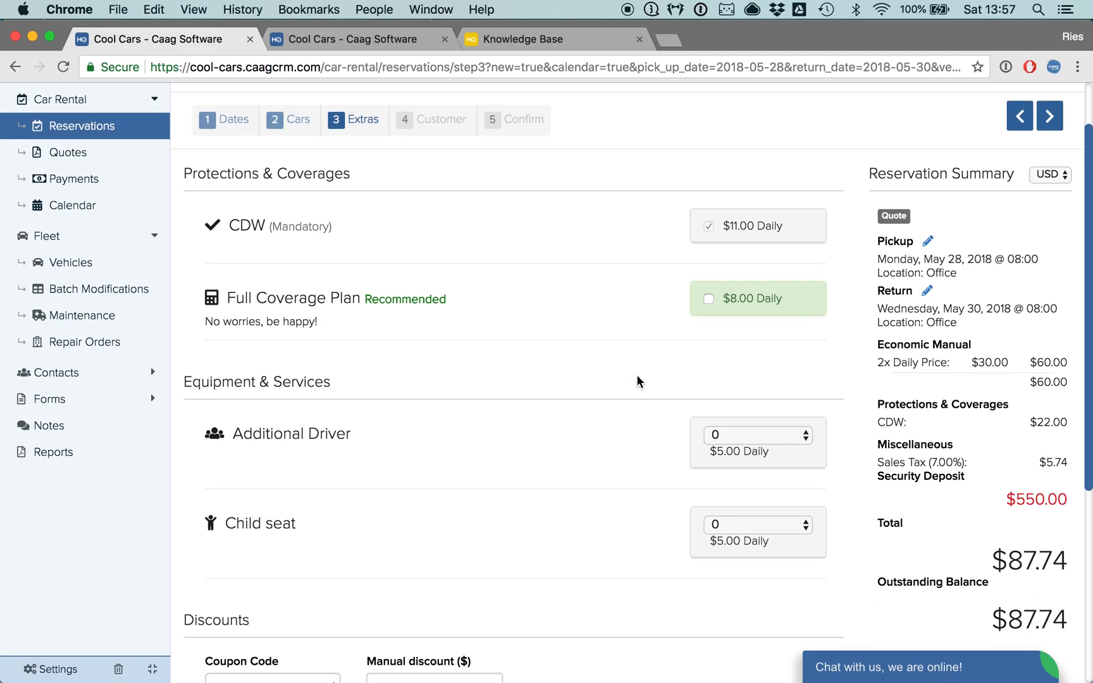
{"action": "scroll", "scroll_direction": "up", "scroll_amount": 3}
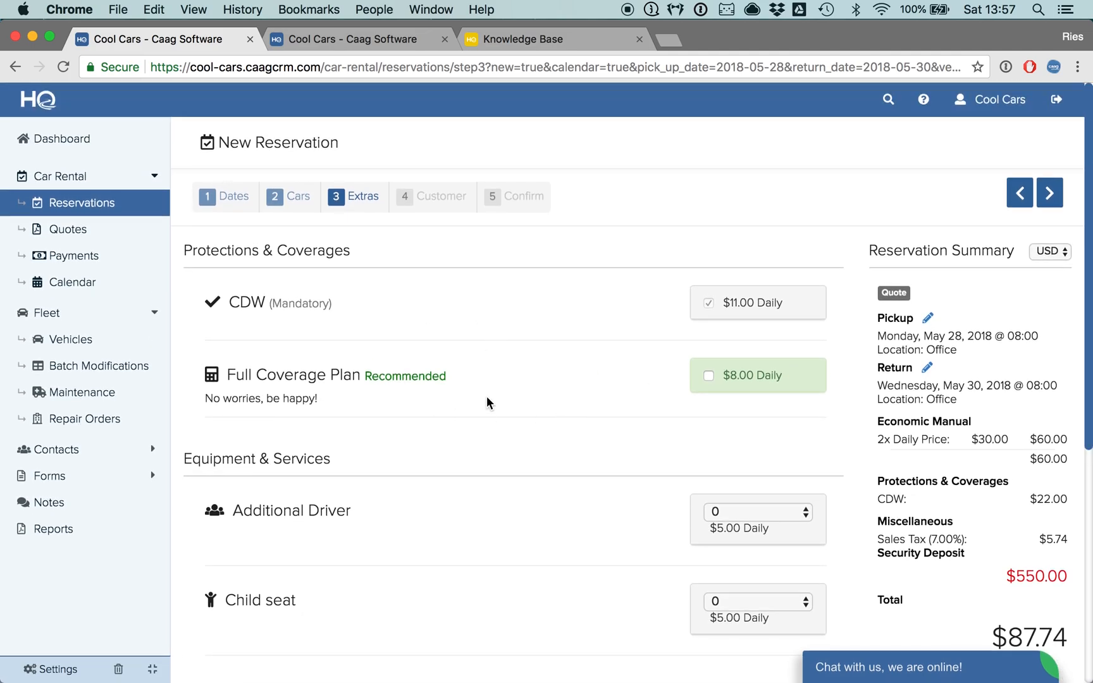